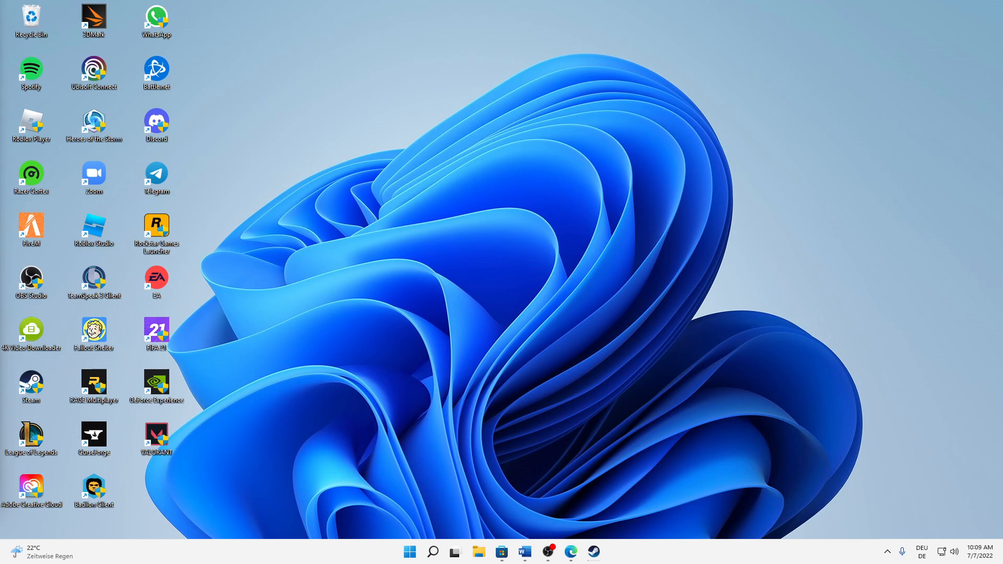
pyautogui.moveTo(193, 344)
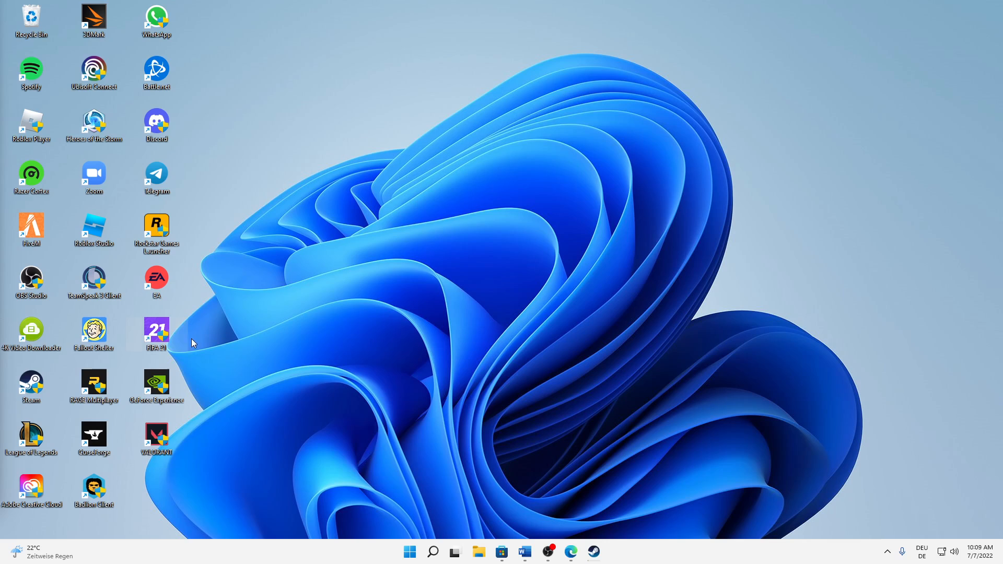
pyautogui.moveTo(307, 304)
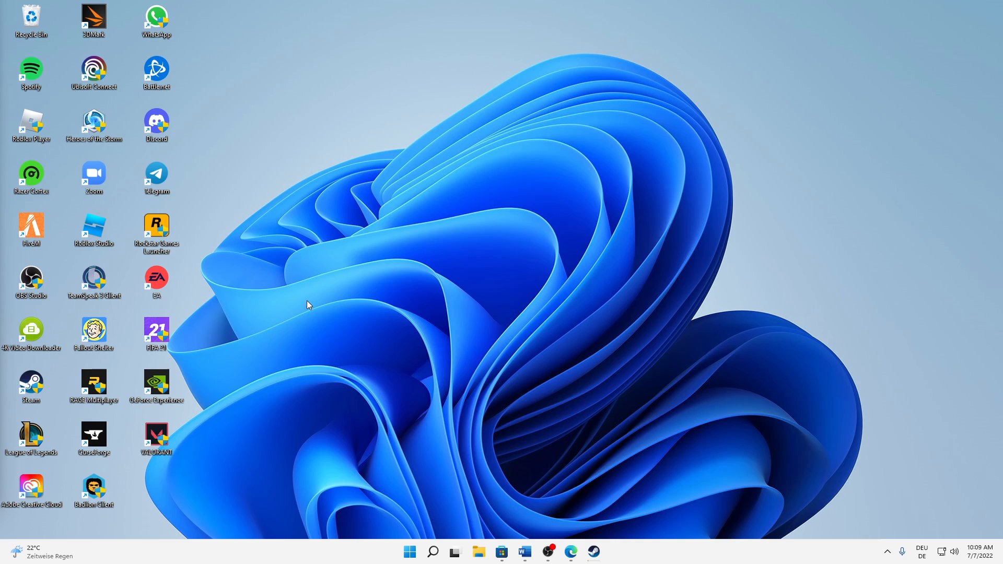
pyautogui.moveTo(202, 307)
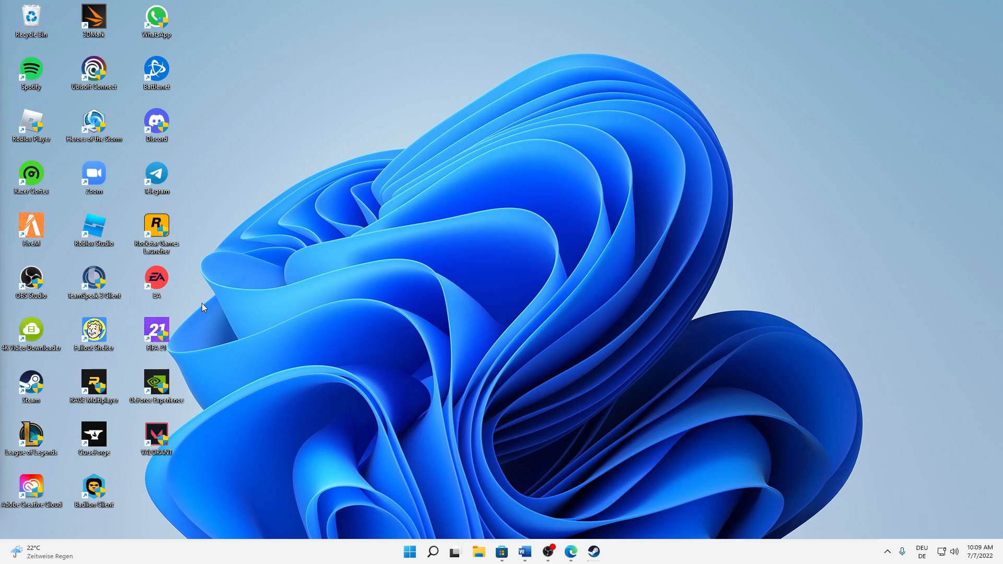
# - Find Task Manager via system search and launch it
pyautogui.moveTo(202, 304); pyautogui.dragTo(530, 152)
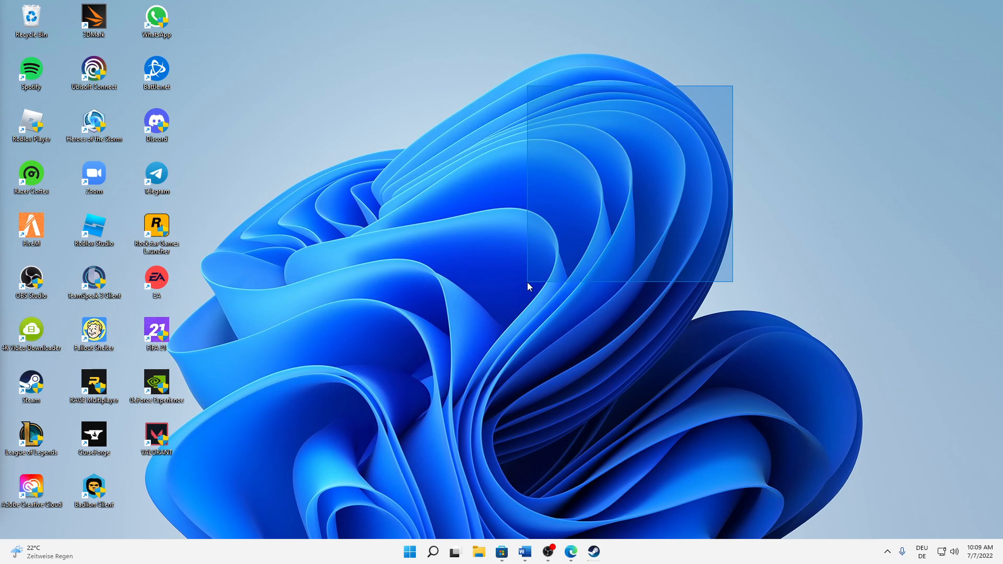
pyautogui.moveTo(528, 286); pyautogui.dragTo(771, 312)
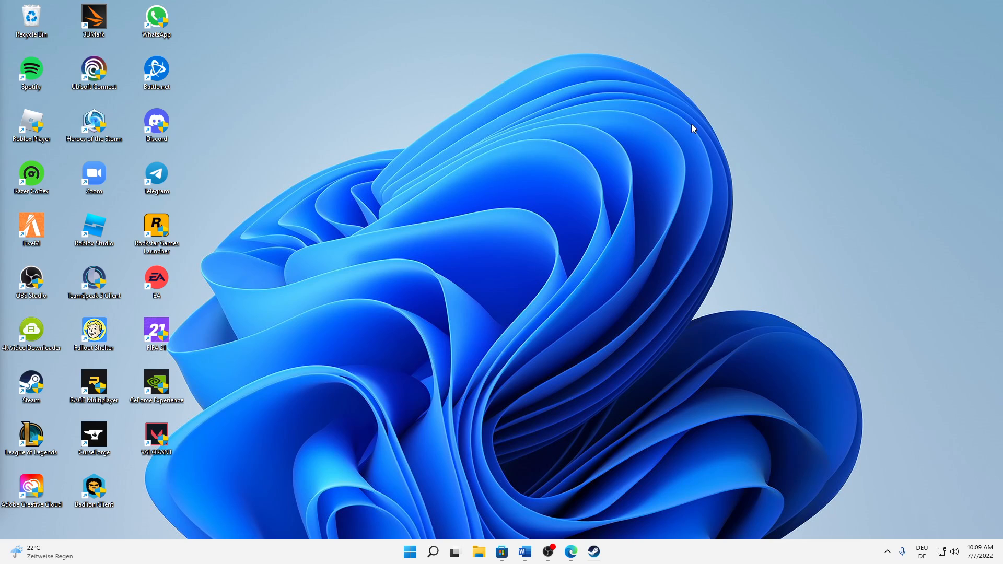
pyautogui.moveTo(694, 55); pyautogui.dragTo(771, 311)
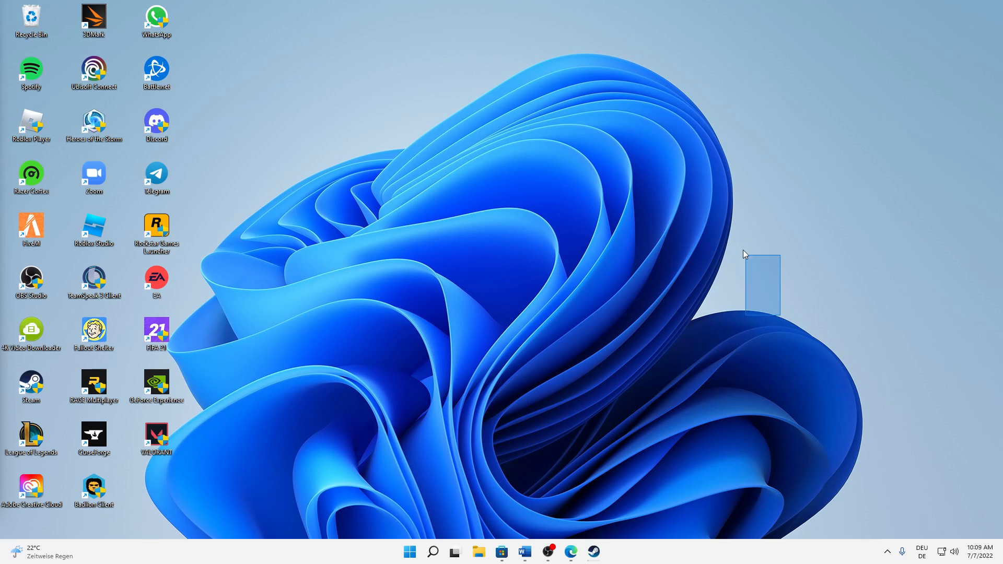
pyautogui.moveTo(744, 254); pyautogui.dragTo(816, 295)
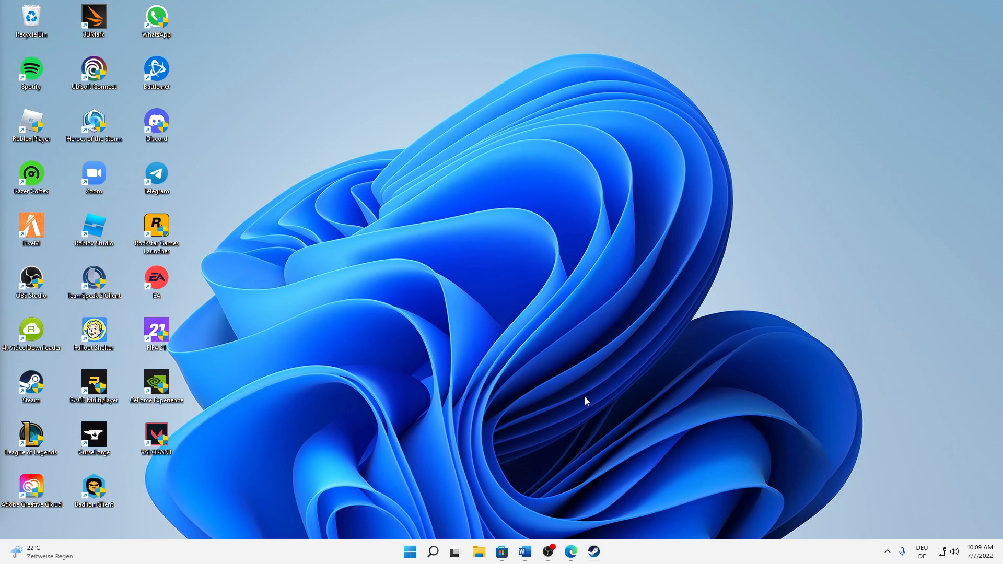
pyautogui.moveTo(434, 405)
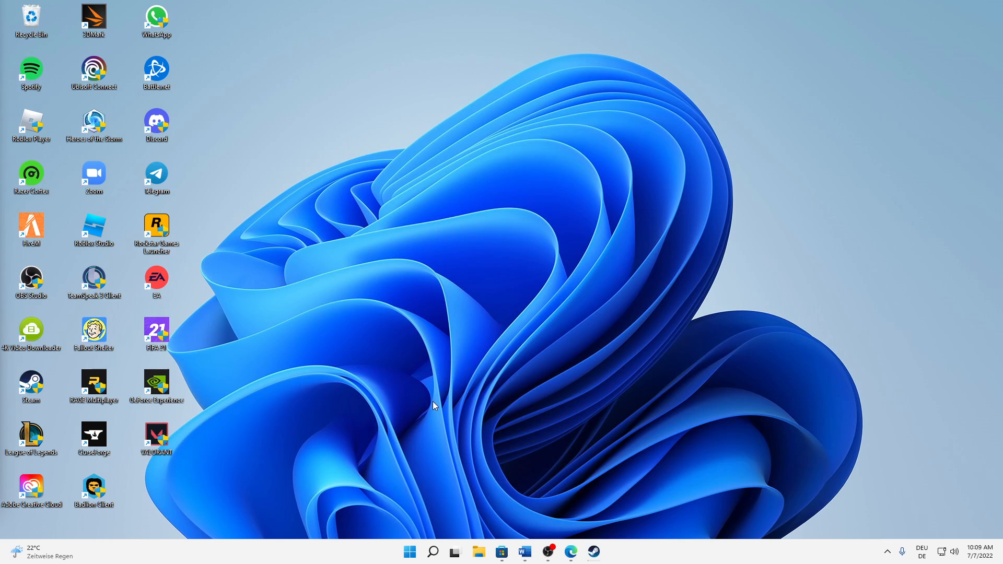
pyautogui.click(433, 552)
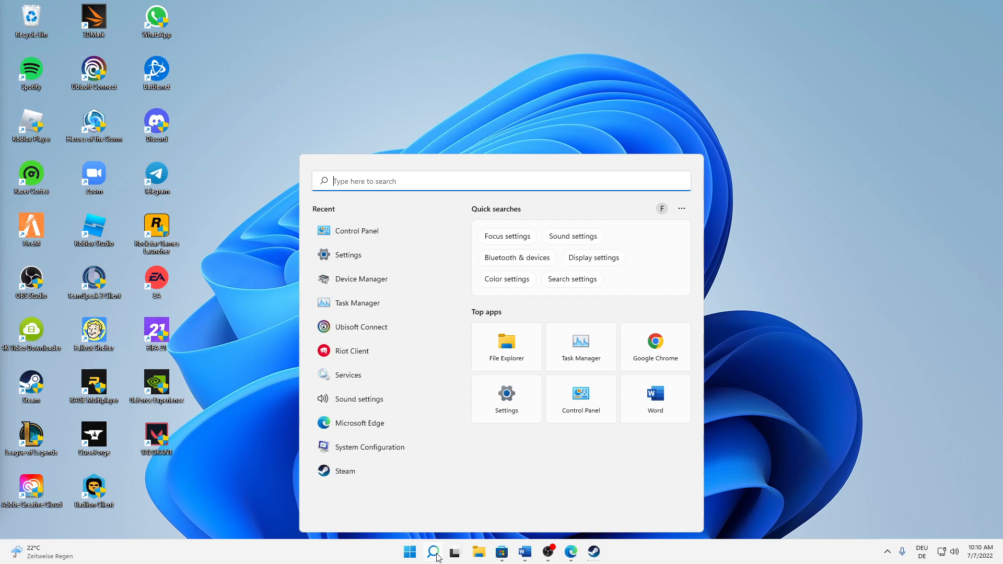
pyautogui.moveTo(303, 377)
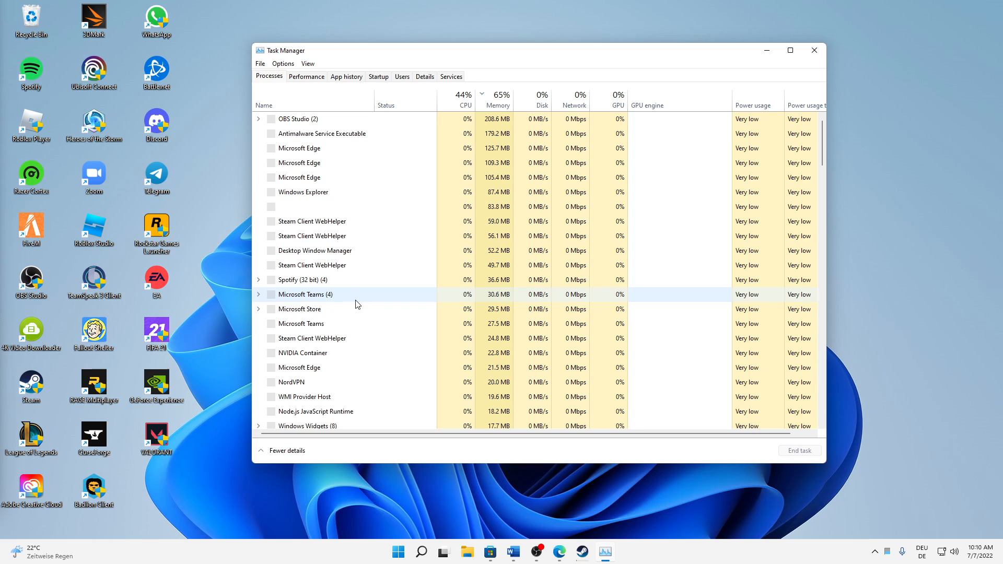
# - Switch Task Manager to the detailed process list, then minimize it to show the desktop
pyautogui.click(289, 451)
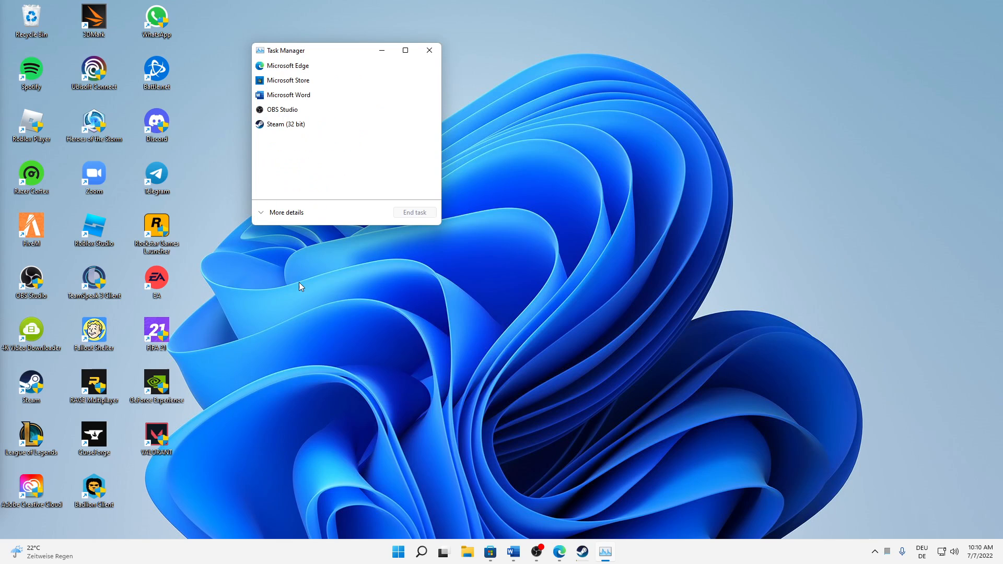
pyautogui.click(286, 212)
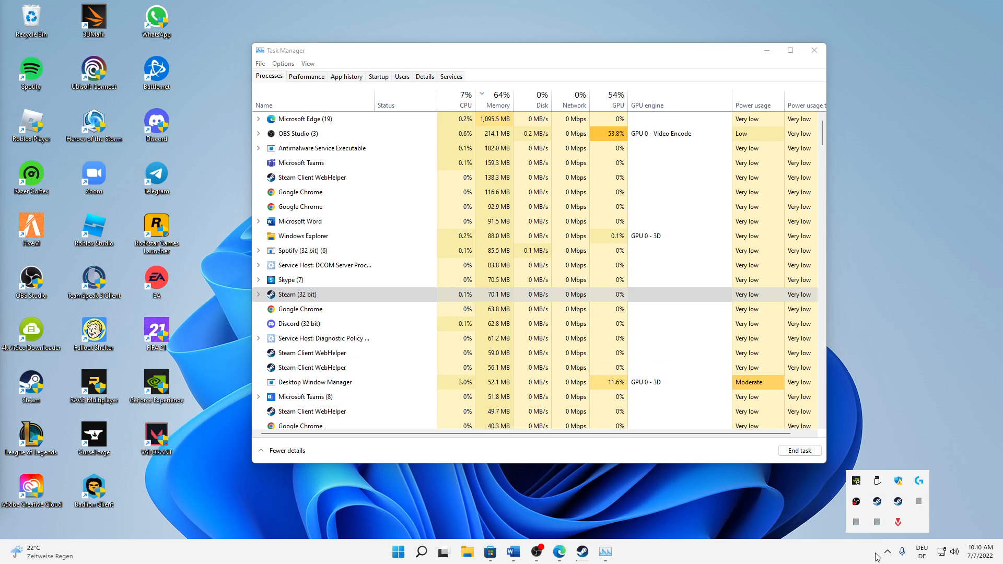
pyautogui.click(322, 338)
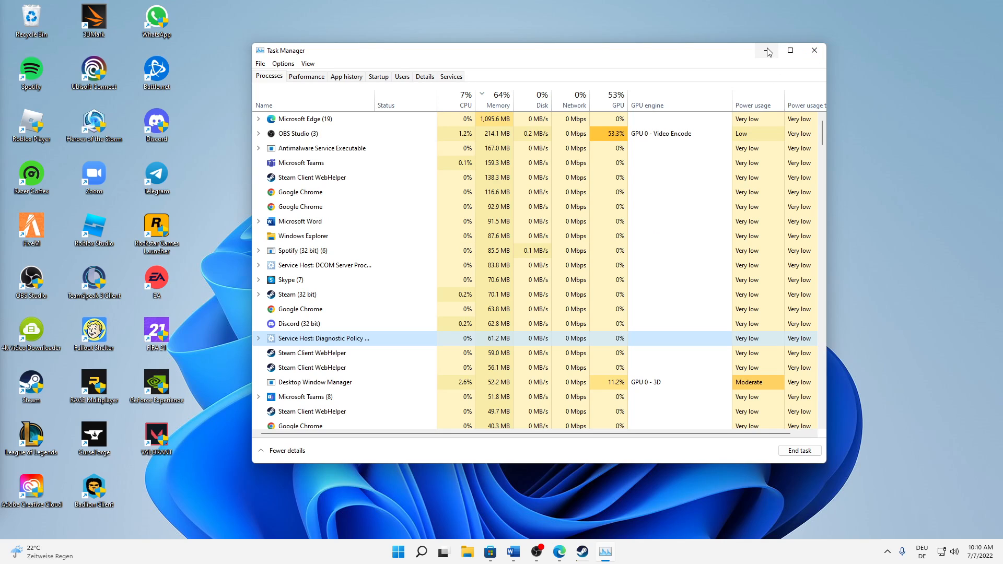
pyautogui.click(814, 50)
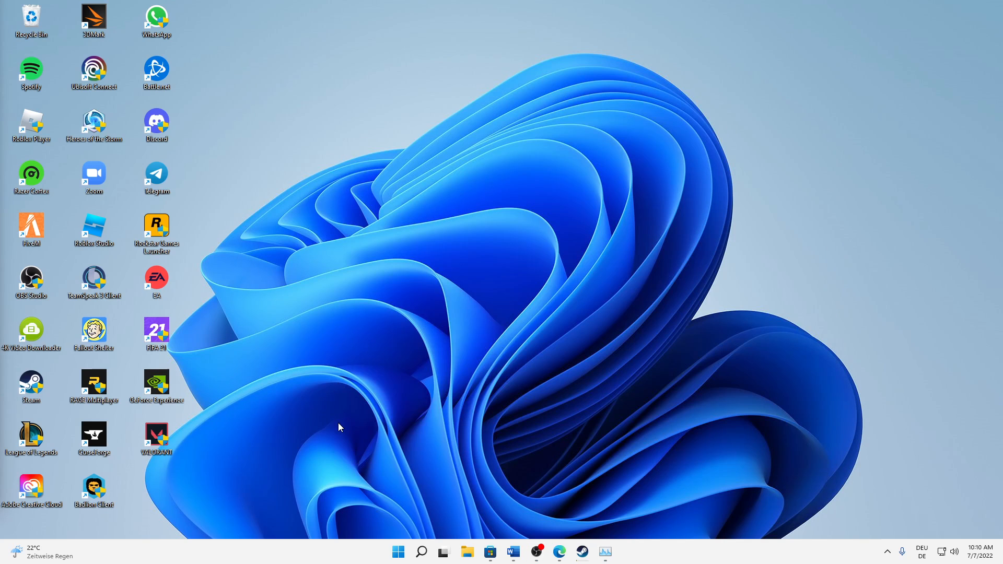
pyautogui.moveTo(406, 531)
pyautogui.write('%')
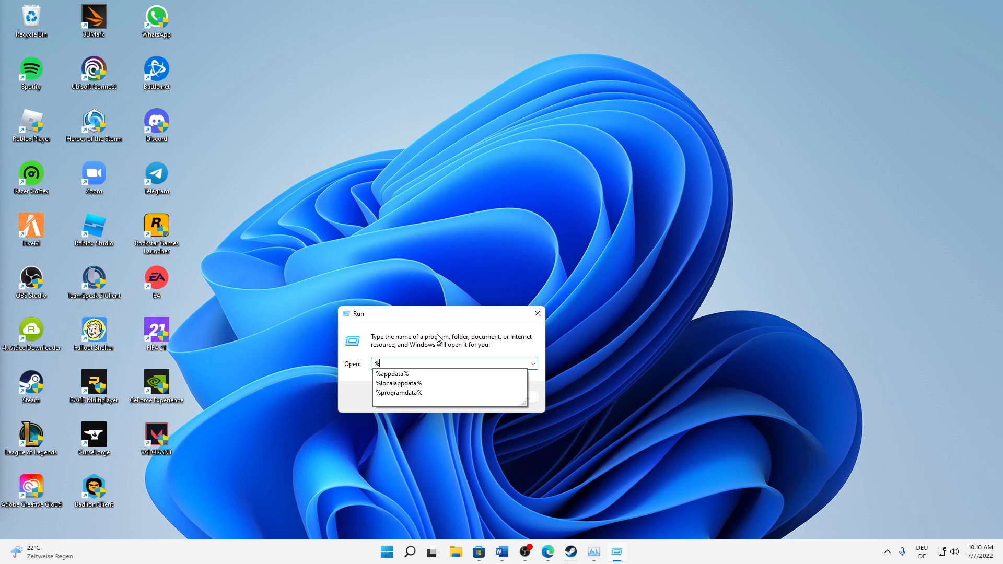
# - Go to %appdata% Roaming, delete its Origin folder and close the window
pyautogui.click(390, 375)
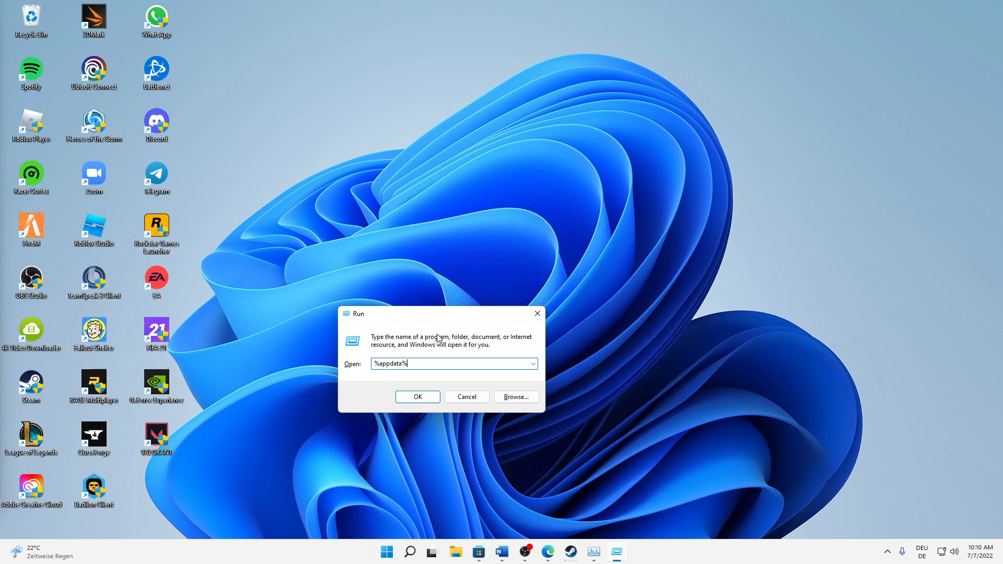
pyautogui.click(417, 397)
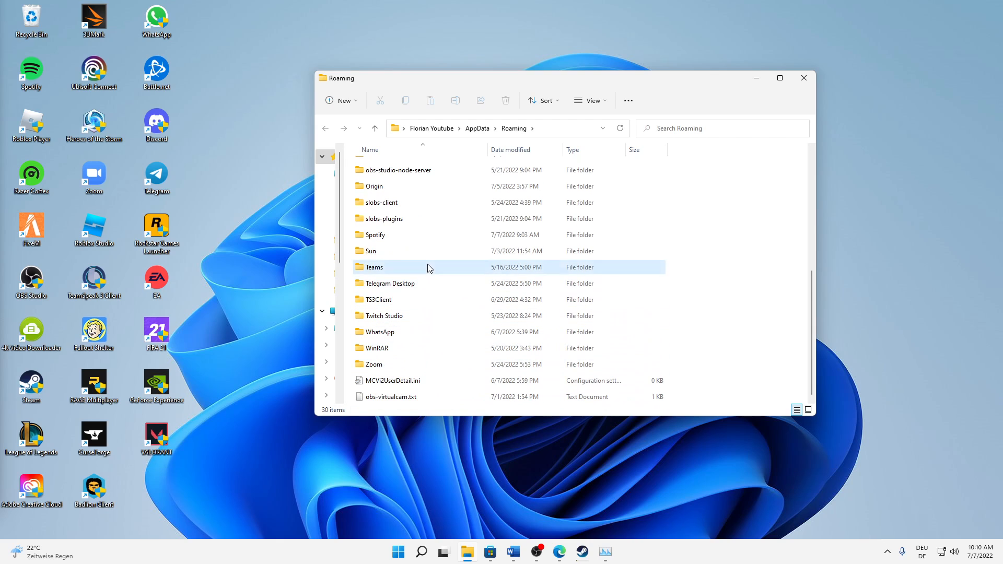
pyautogui.click(375, 186)
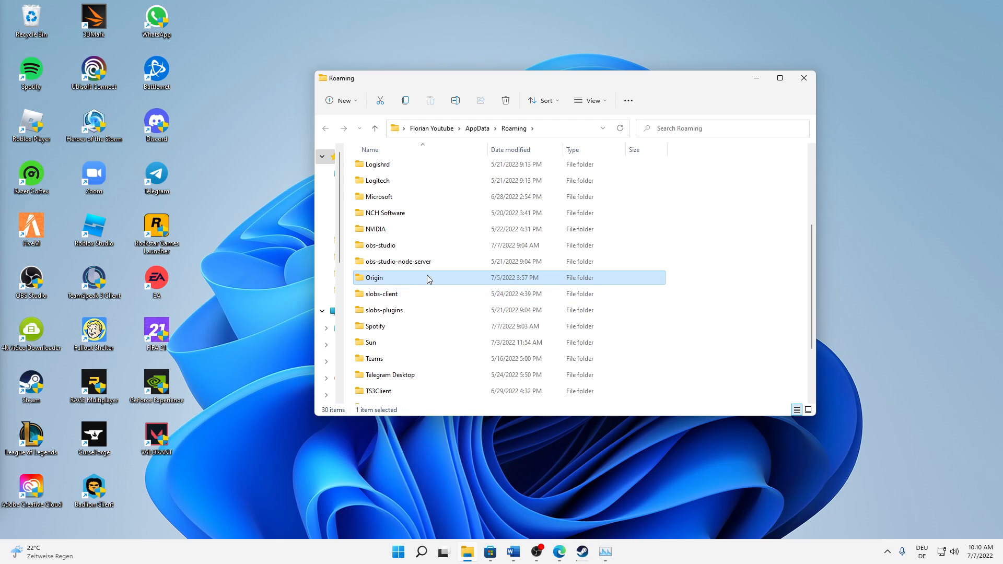
pyautogui.rightClick(374, 278)
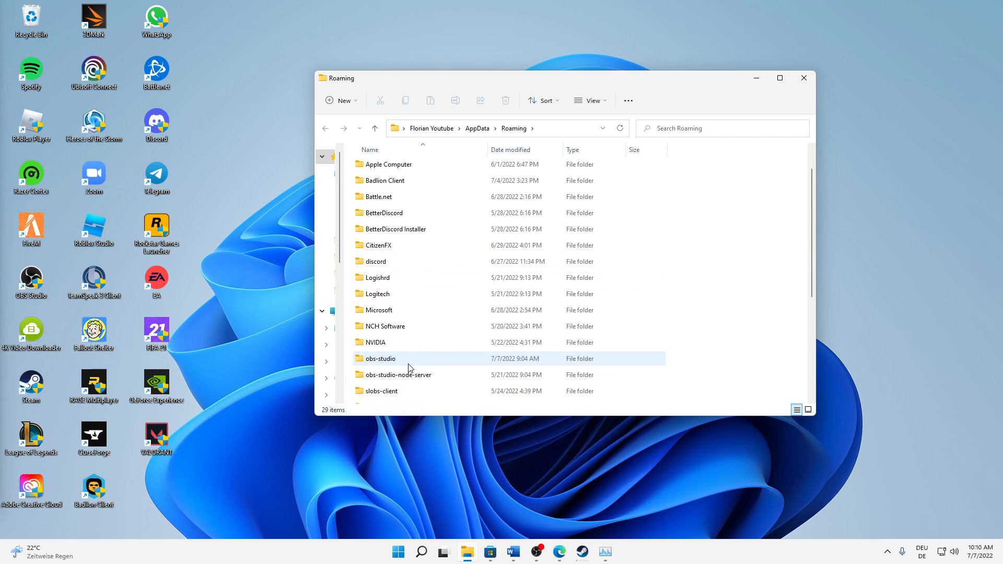
pyautogui.click(804, 77)
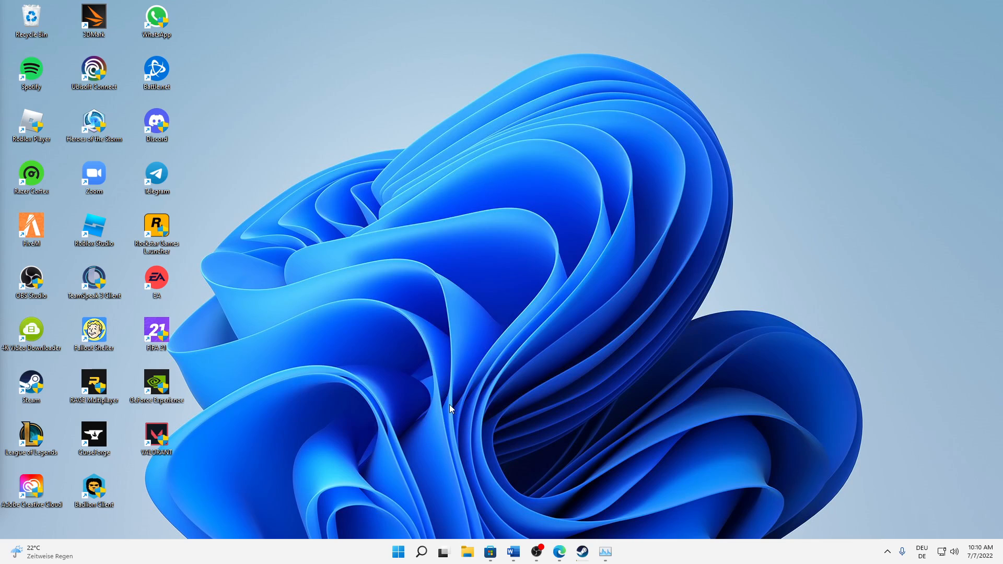
pyautogui.moveTo(432, 397)
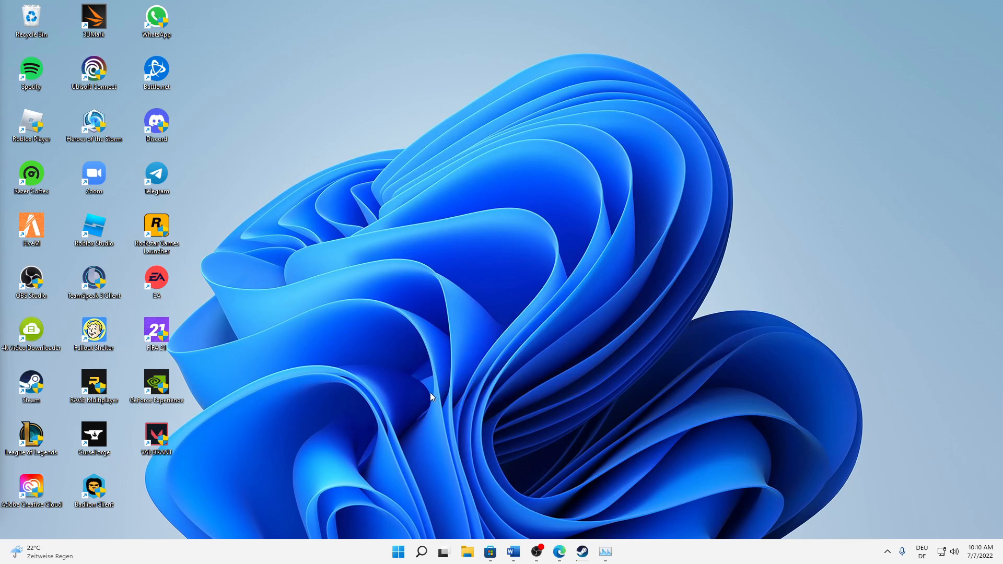
# - Go to %programdata% via Run, delete its Origin folder with administrator permission
pyautogui.press('Win+r')
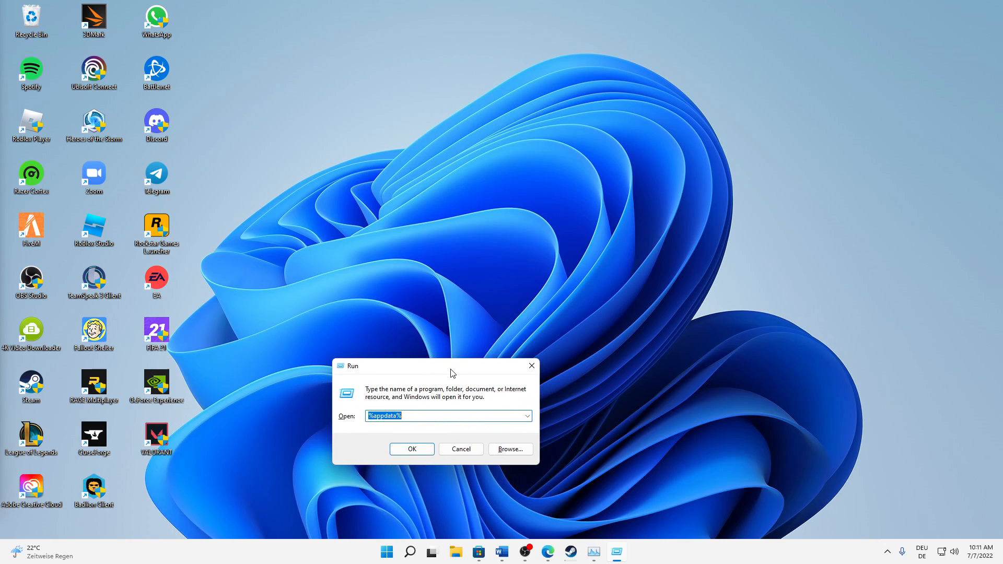
pyautogui.write('%program')
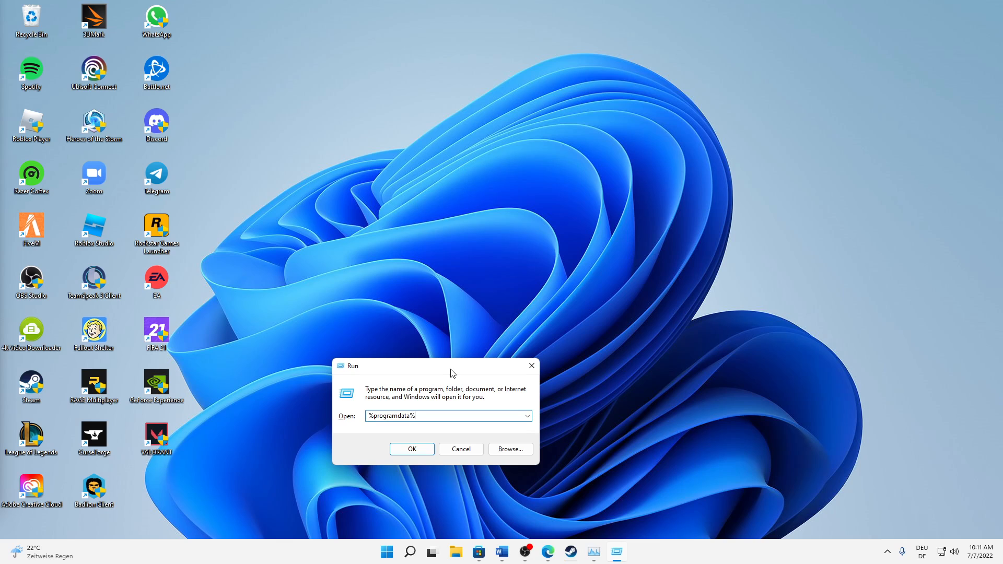
pyautogui.click(412, 448)
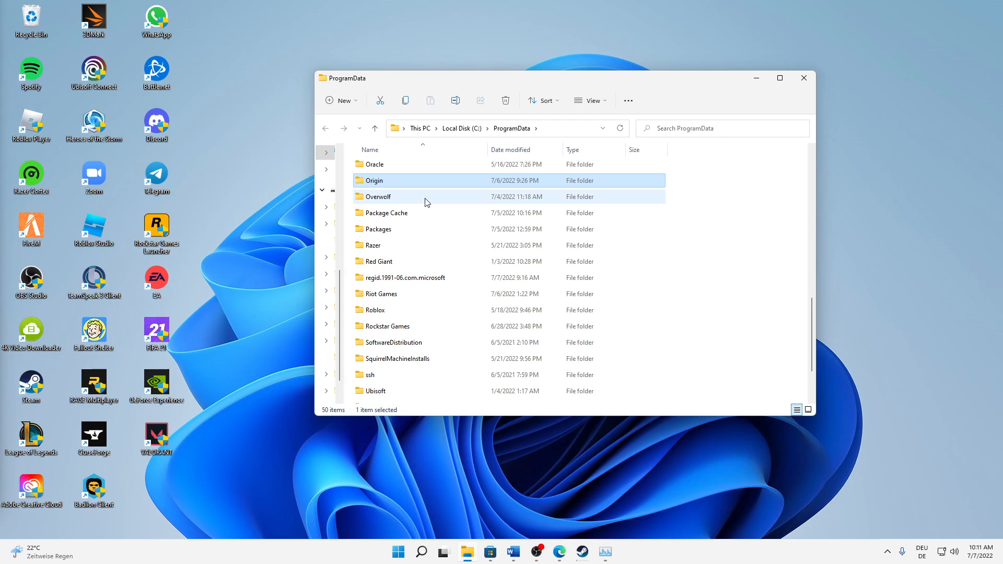
pyautogui.click(505, 100)
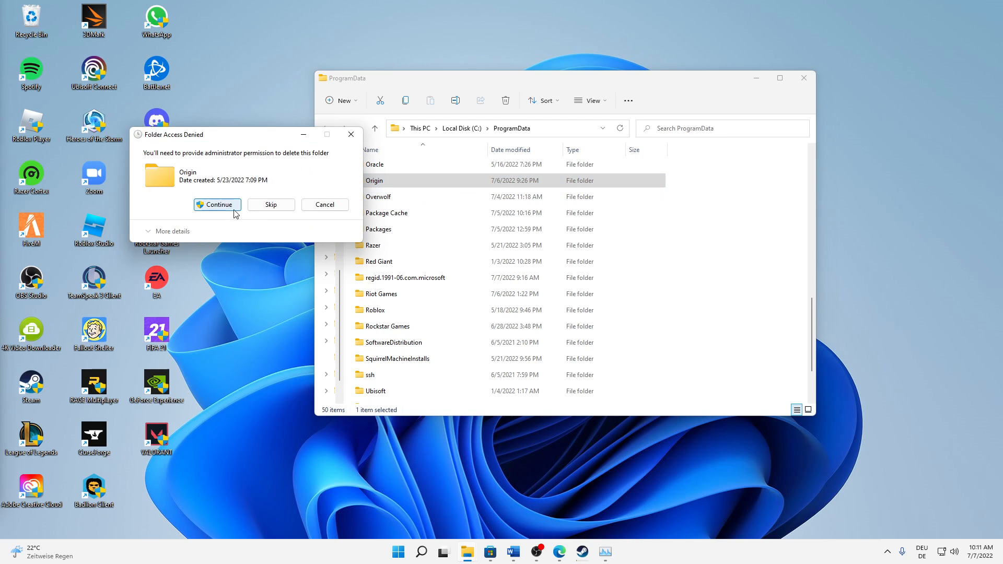
pyautogui.click(218, 204)
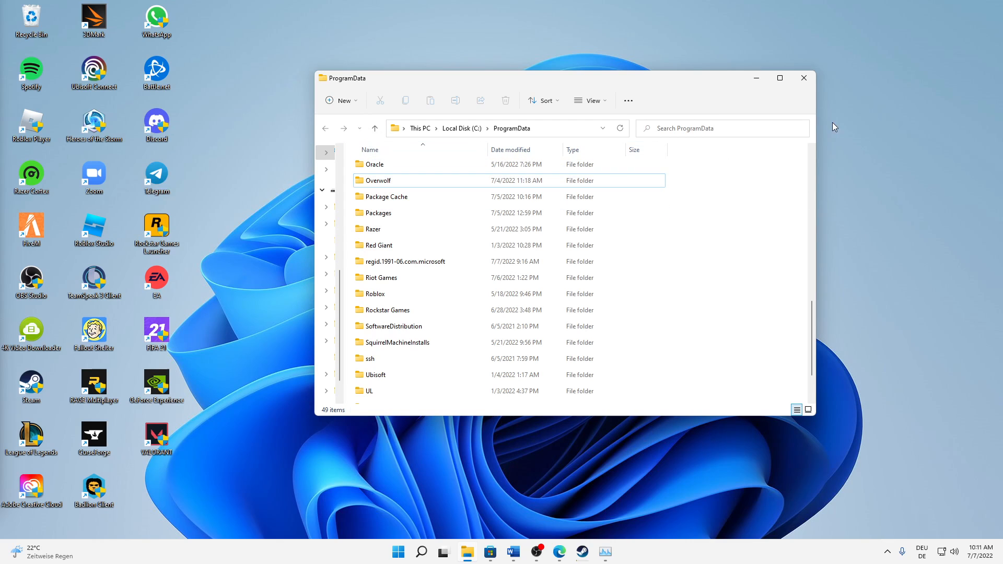
# - Sort the Processes list by Memory, highest use first, then close Task Manager
pyautogui.click(804, 77)
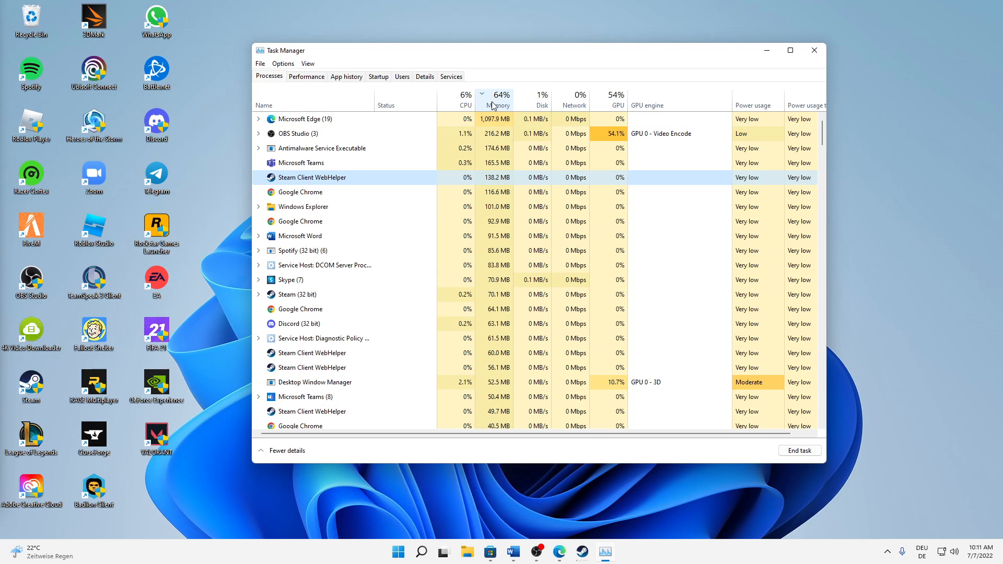
pyautogui.moveTo(499, 106)
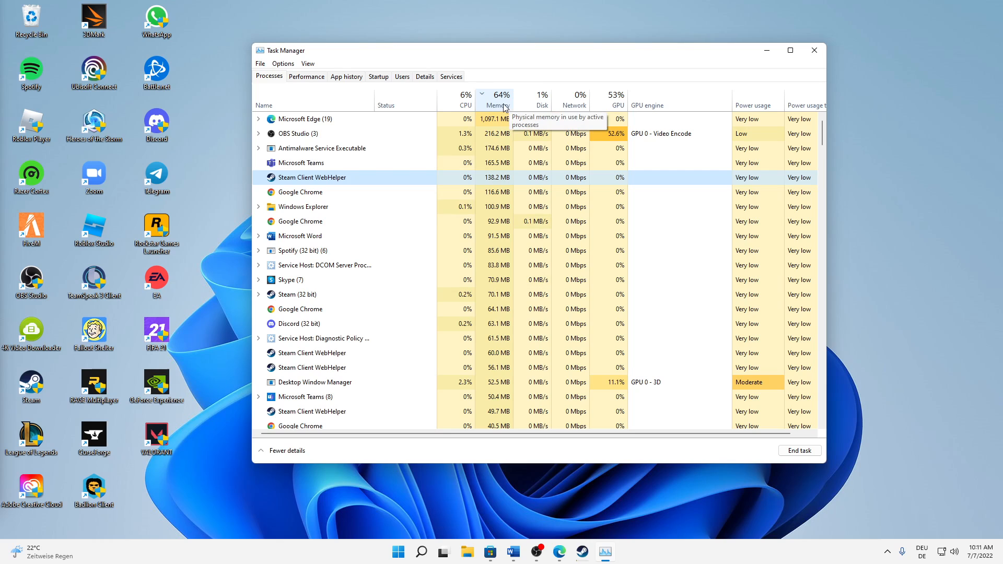
pyautogui.click(500, 100)
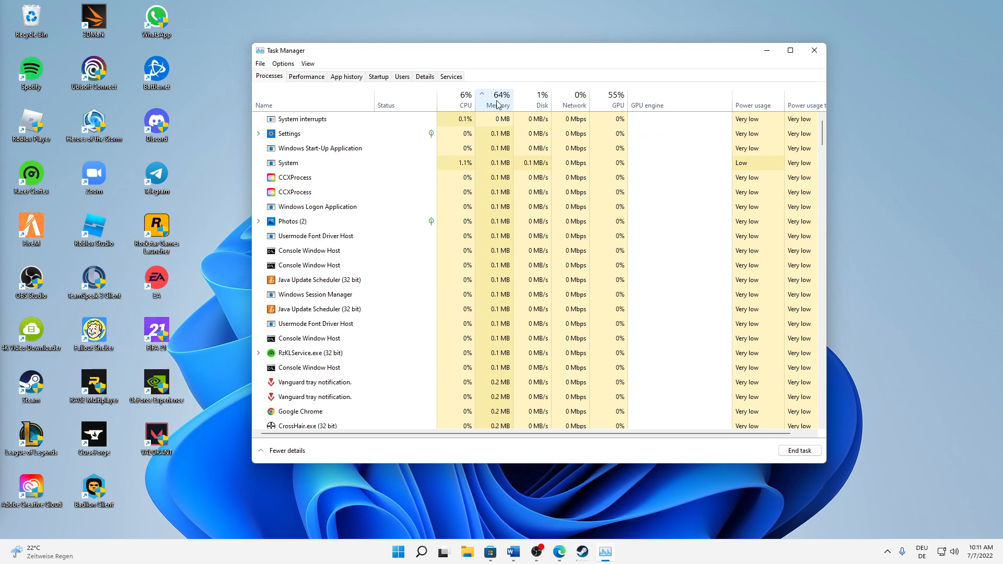
pyautogui.click(499, 100)
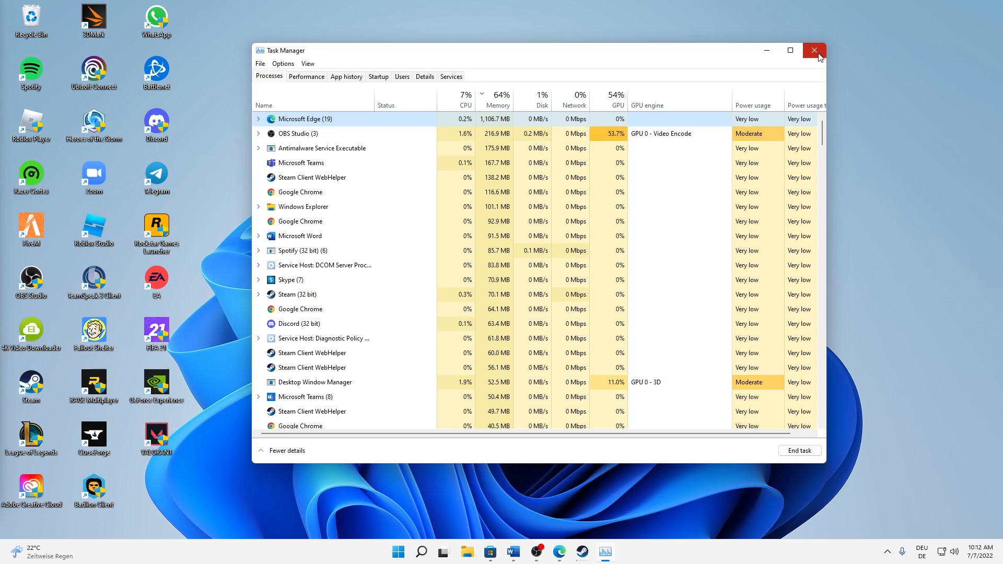
pyautogui.click(815, 50)
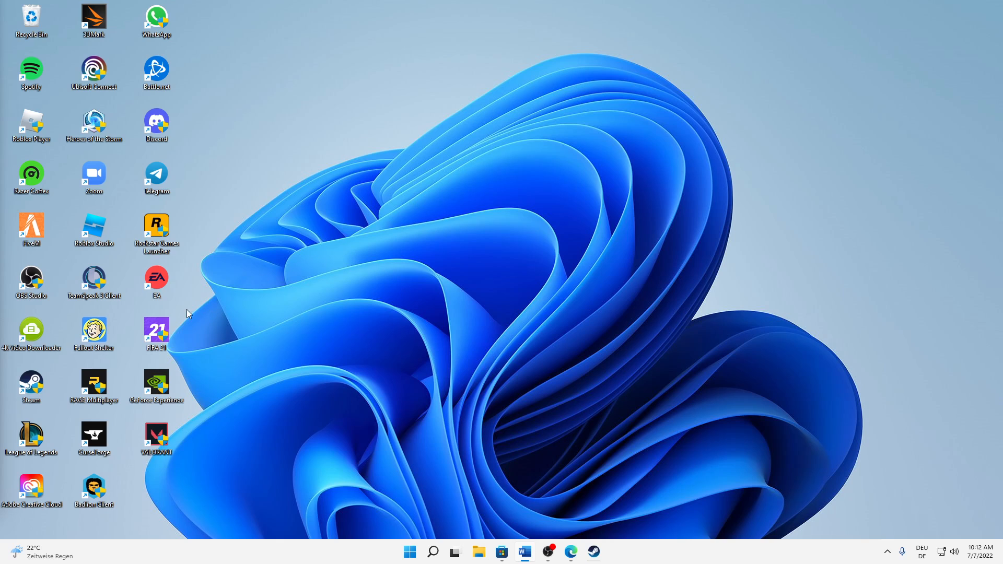
pyautogui.moveTo(182, 312); pyautogui.dragTo(765, 90)
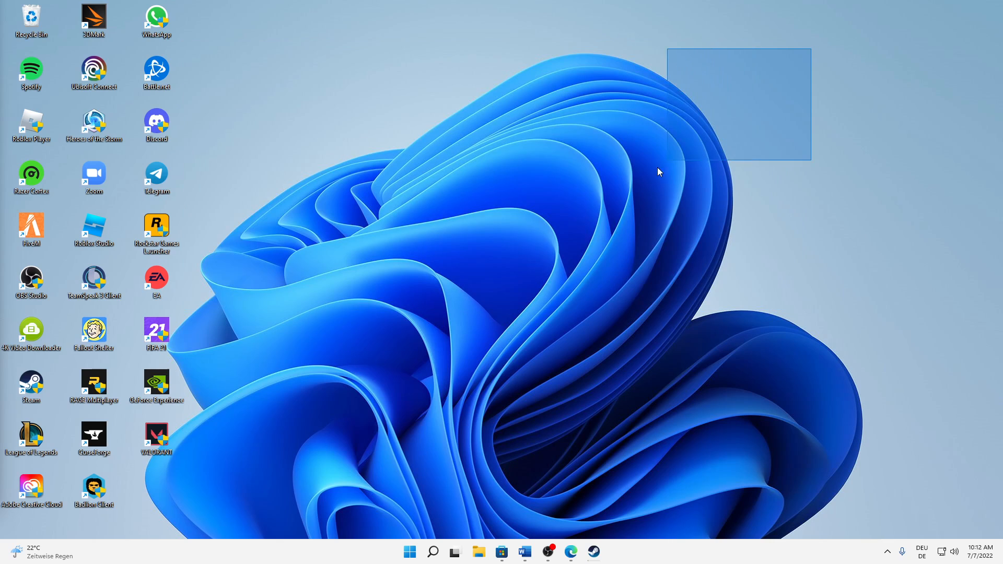
pyautogui.moveTo(659, 172); pyautogui.dragTo(351, 315)
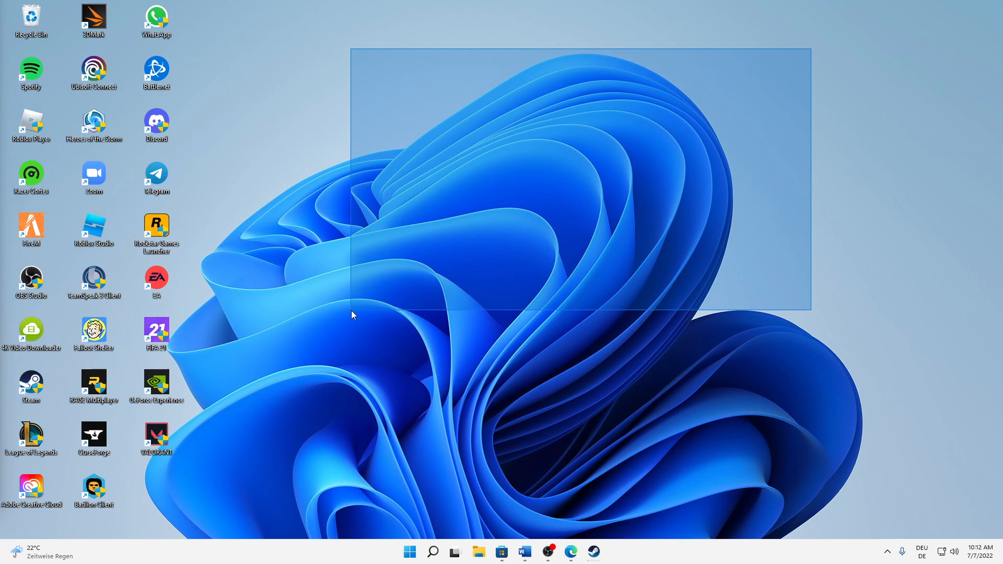